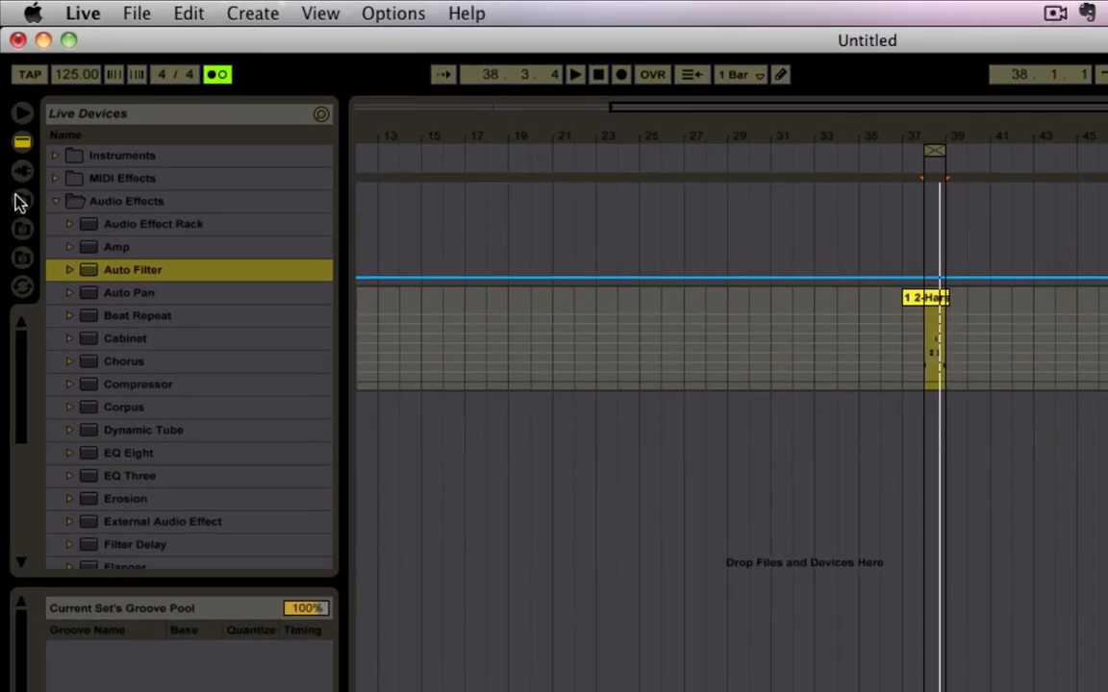
- Switch the browser to disk folders and choose a saved library folder location
left_click(22, 254)
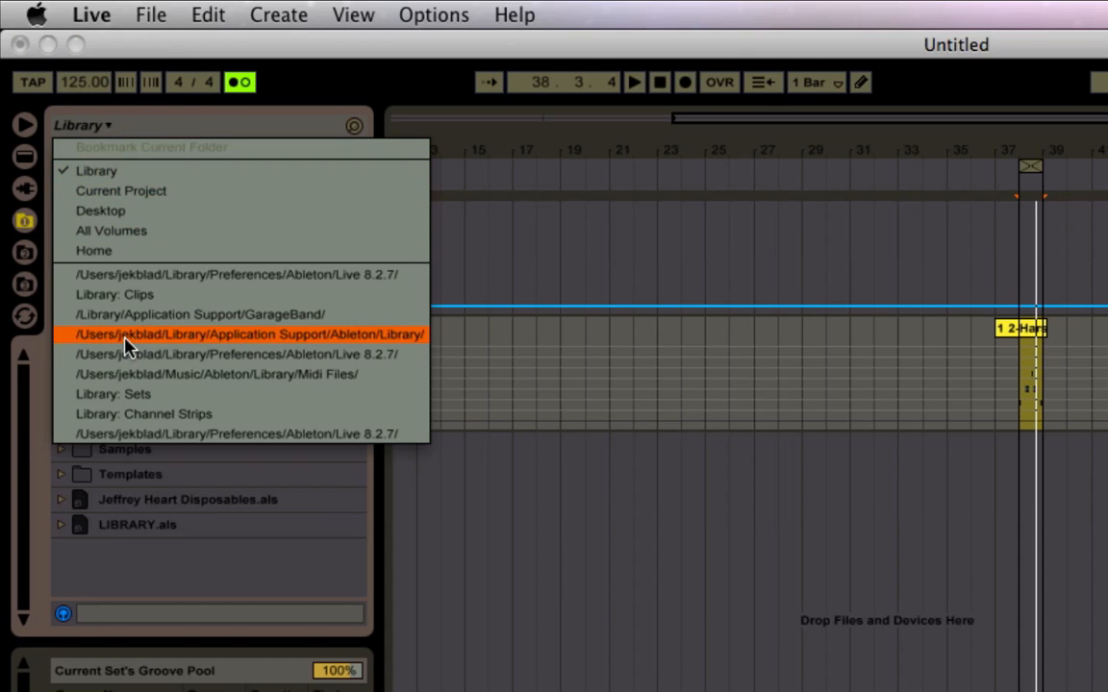
left_click(121, 190)
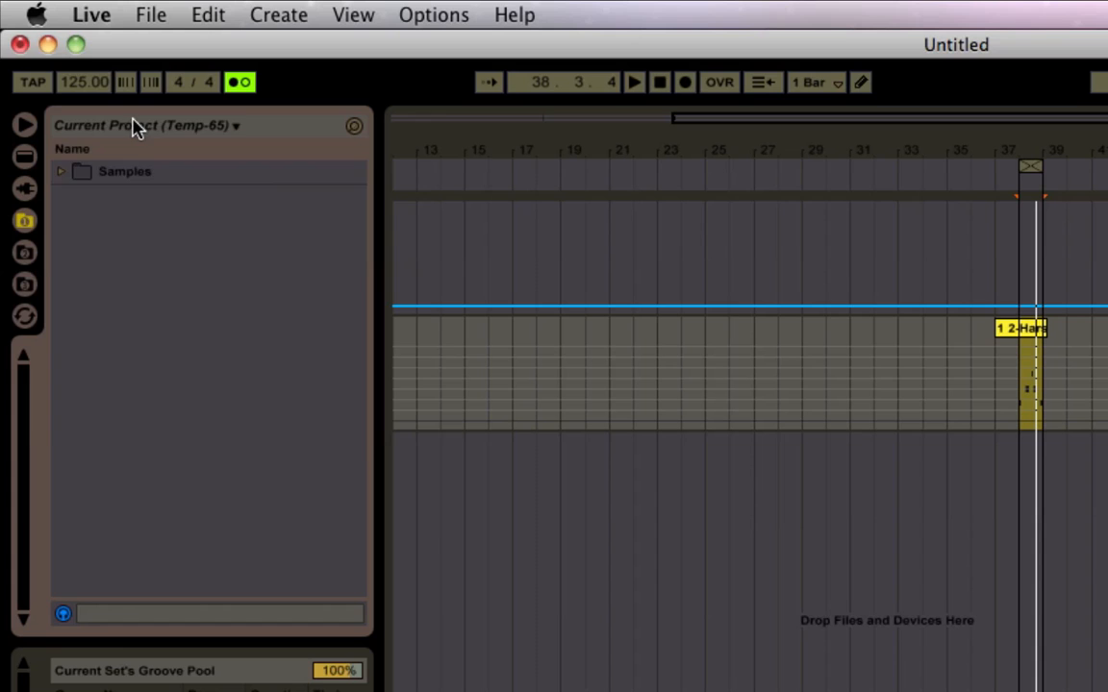
left_click(144, 125)
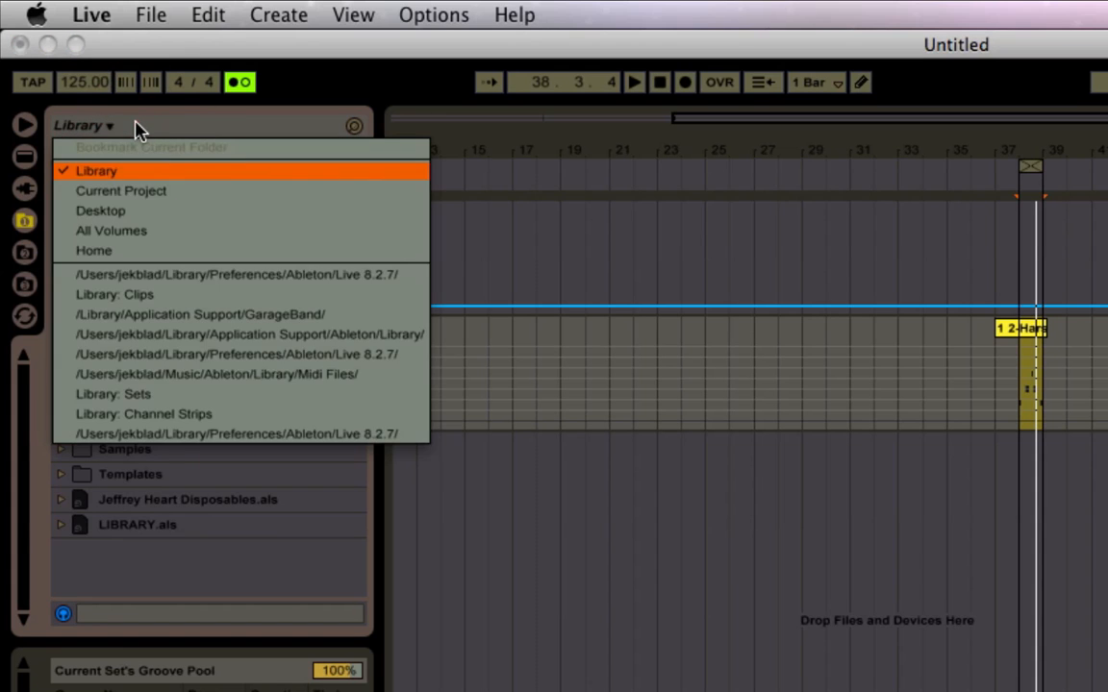
left_click(95, 171)
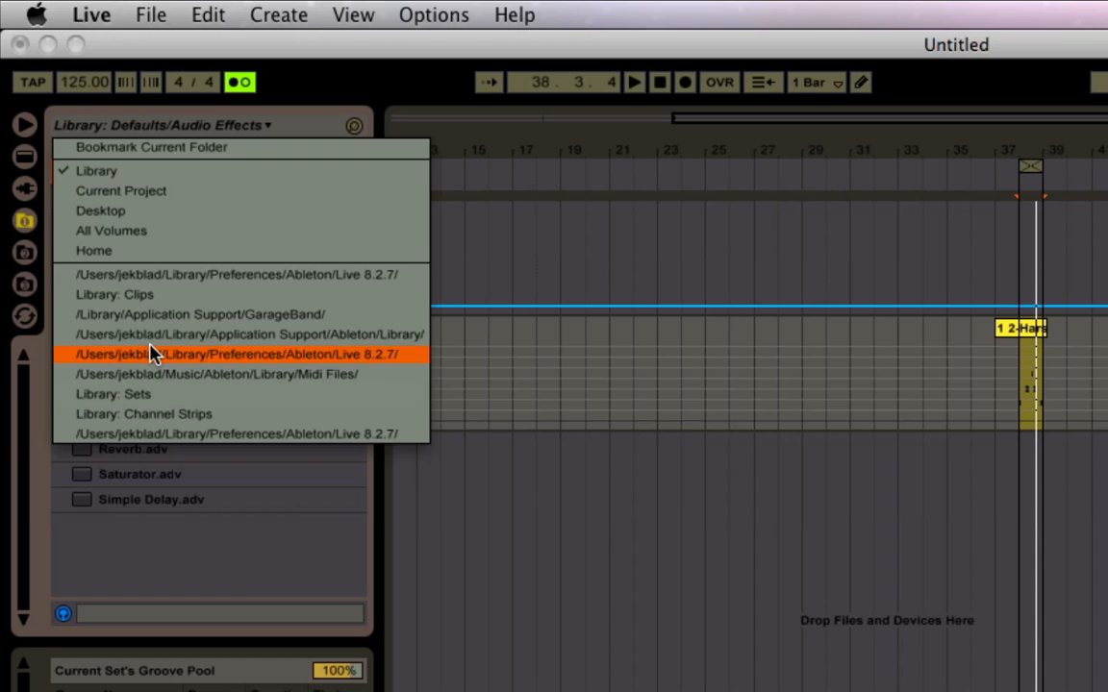
left_click(197, 125)
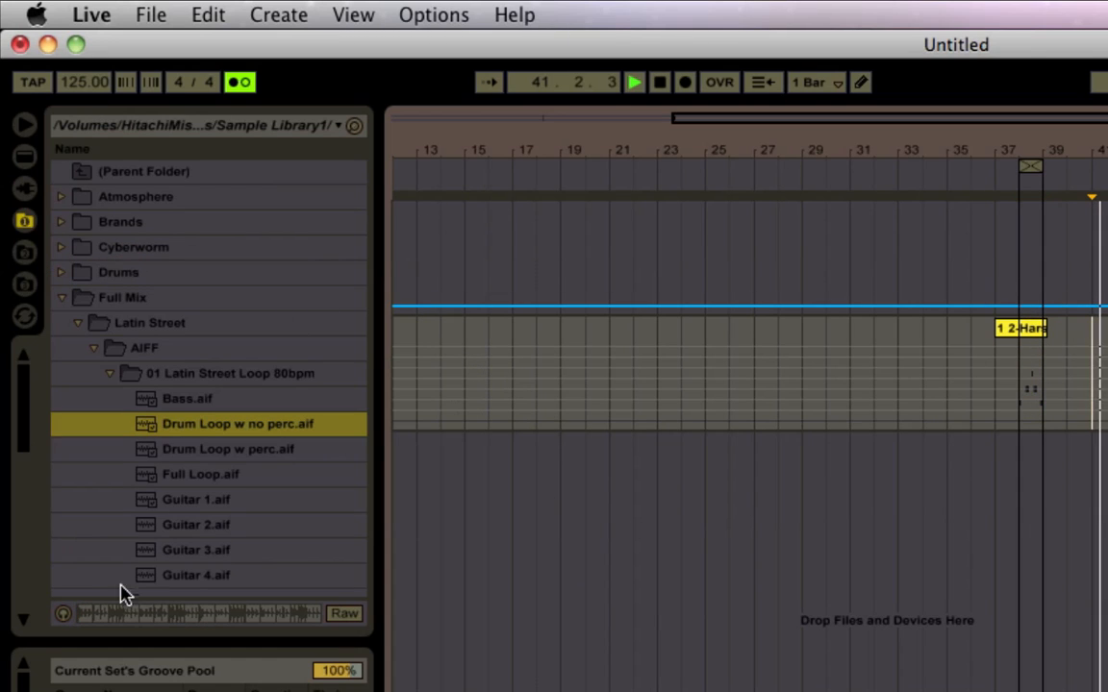
- Select Drum Loop w no perc.aif in the Latin Street AIFF folder
left_click(237, 423)
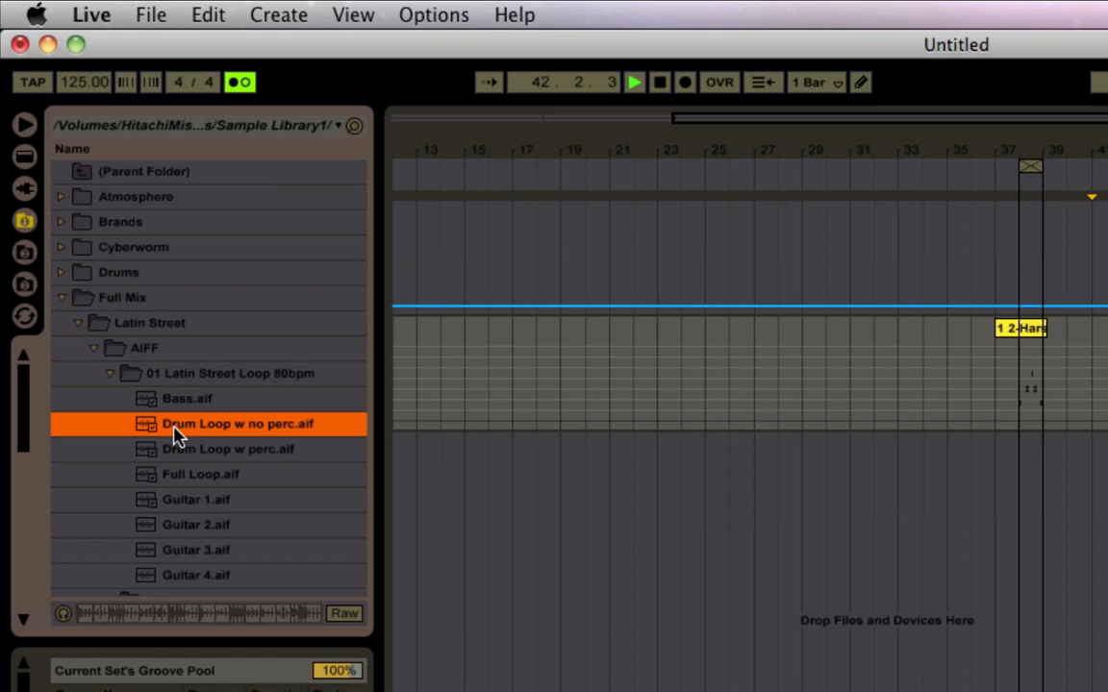
mouse_move(190, 510)
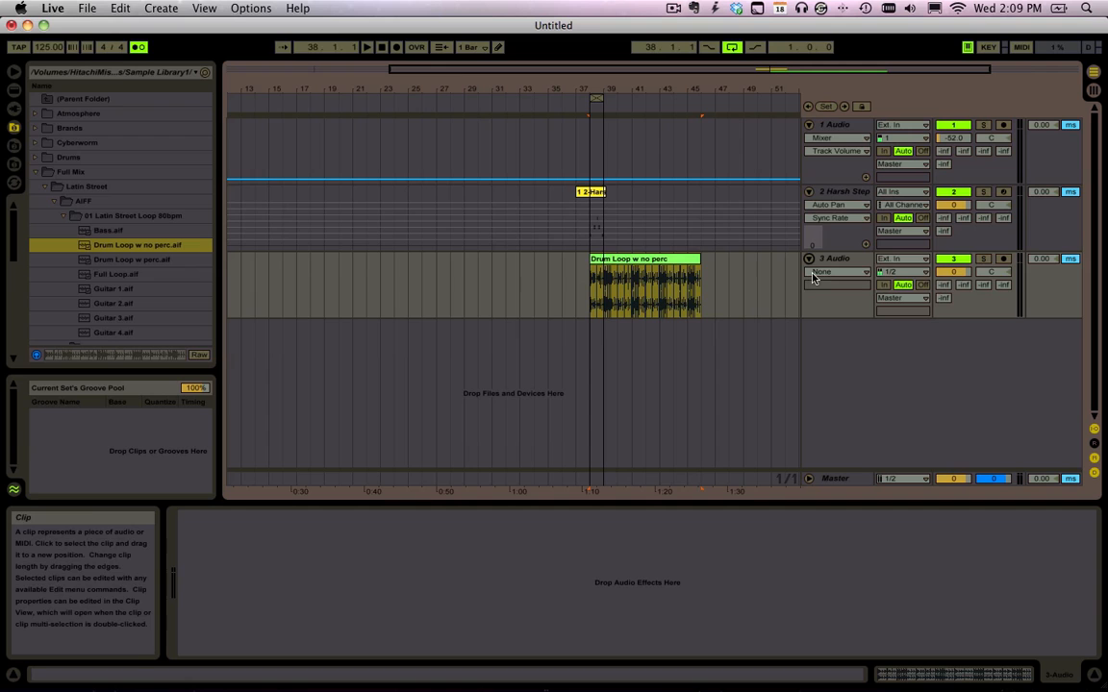
left_click(160, 8)
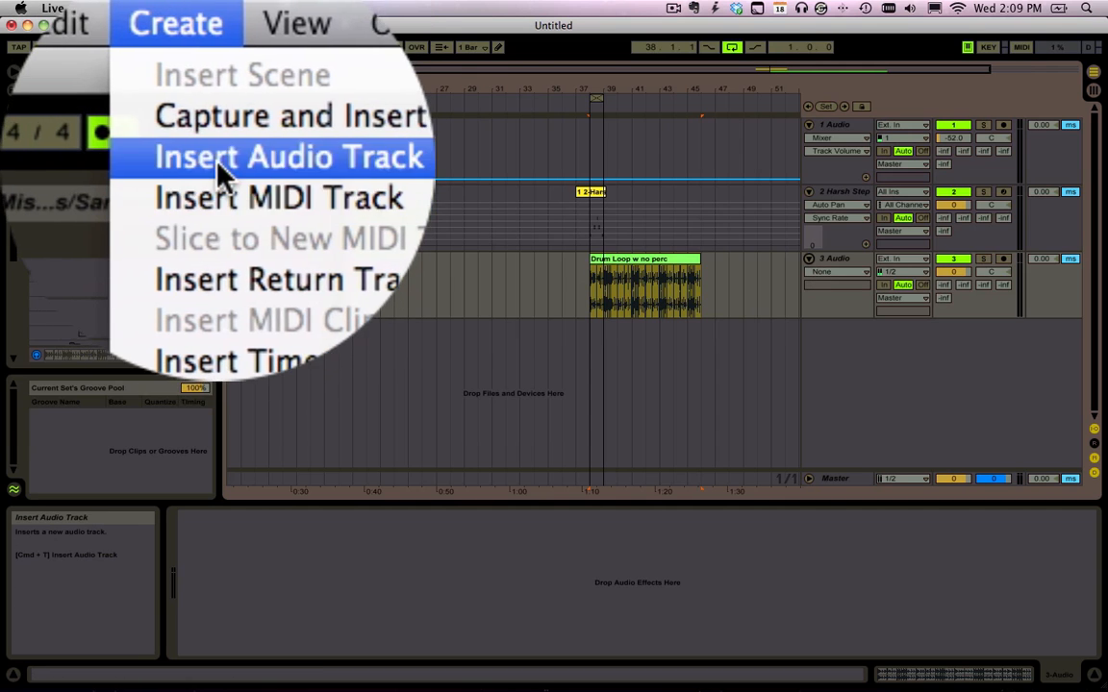
left_click(289, 157)
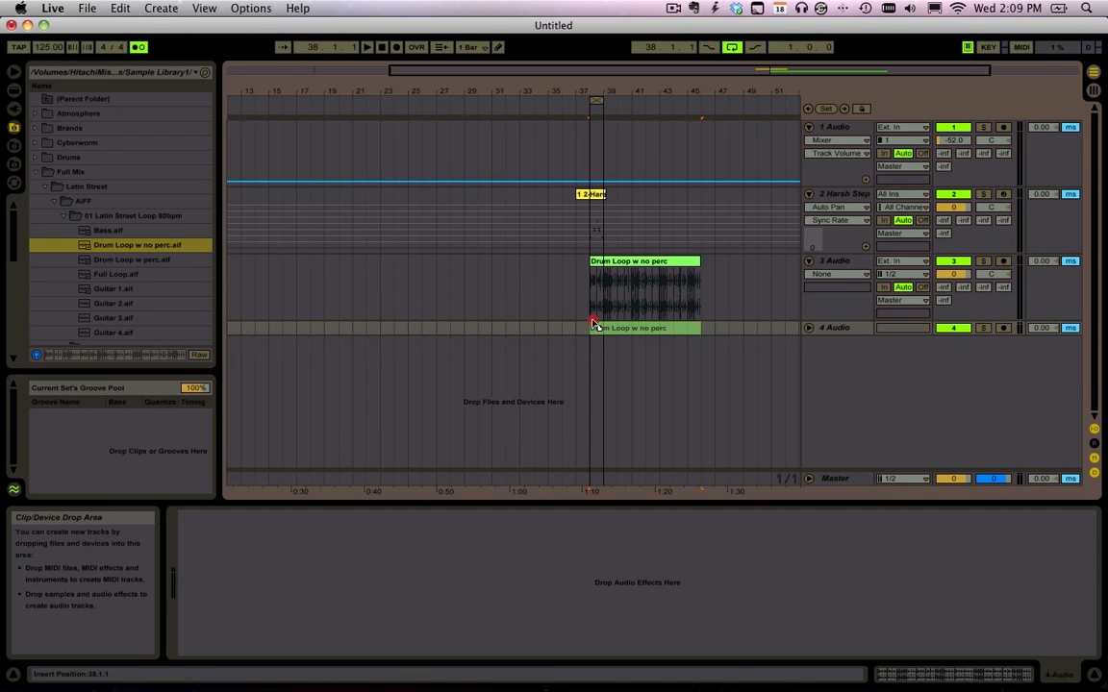
left_click(835, 328)
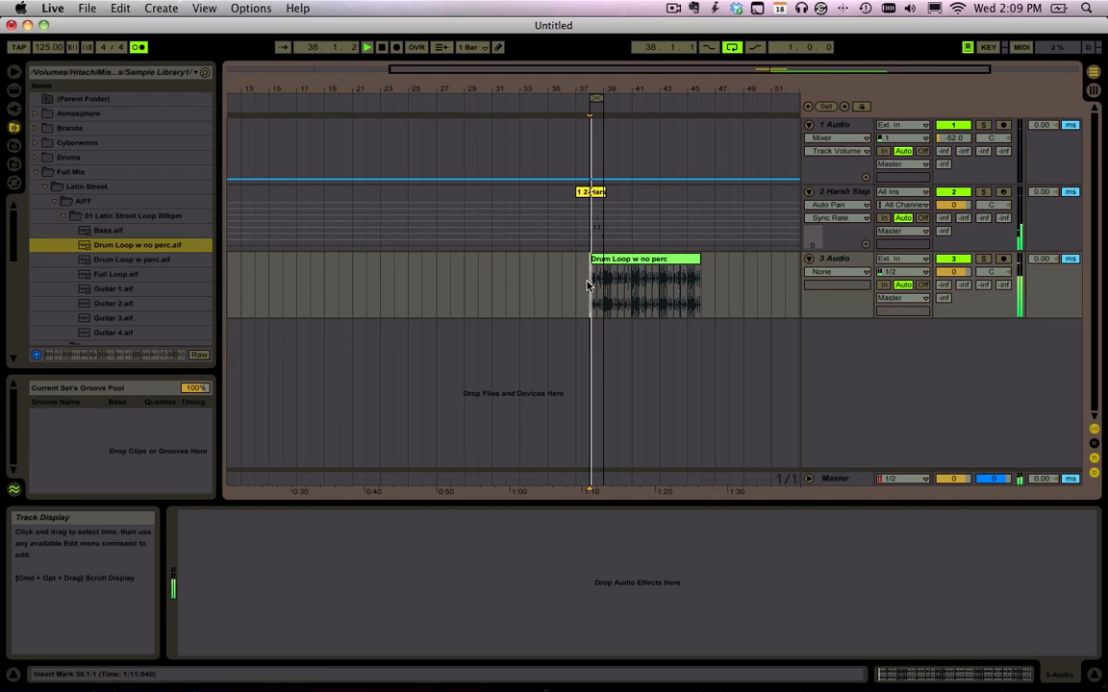
mouse_move(692, 279)
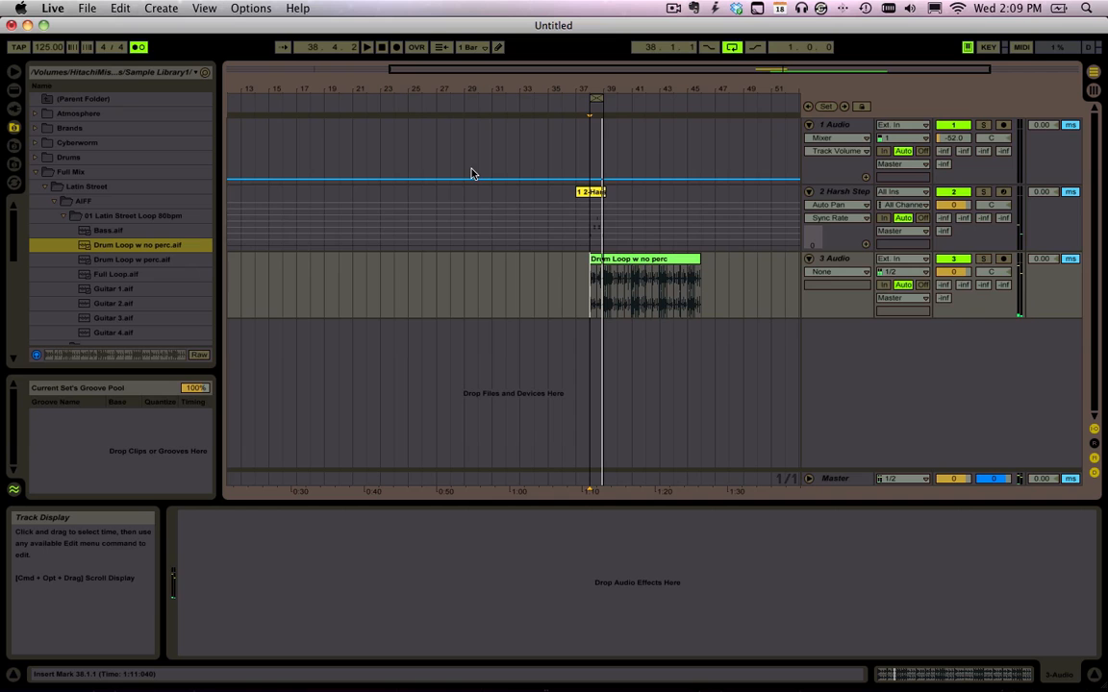
left_click(14, 109)
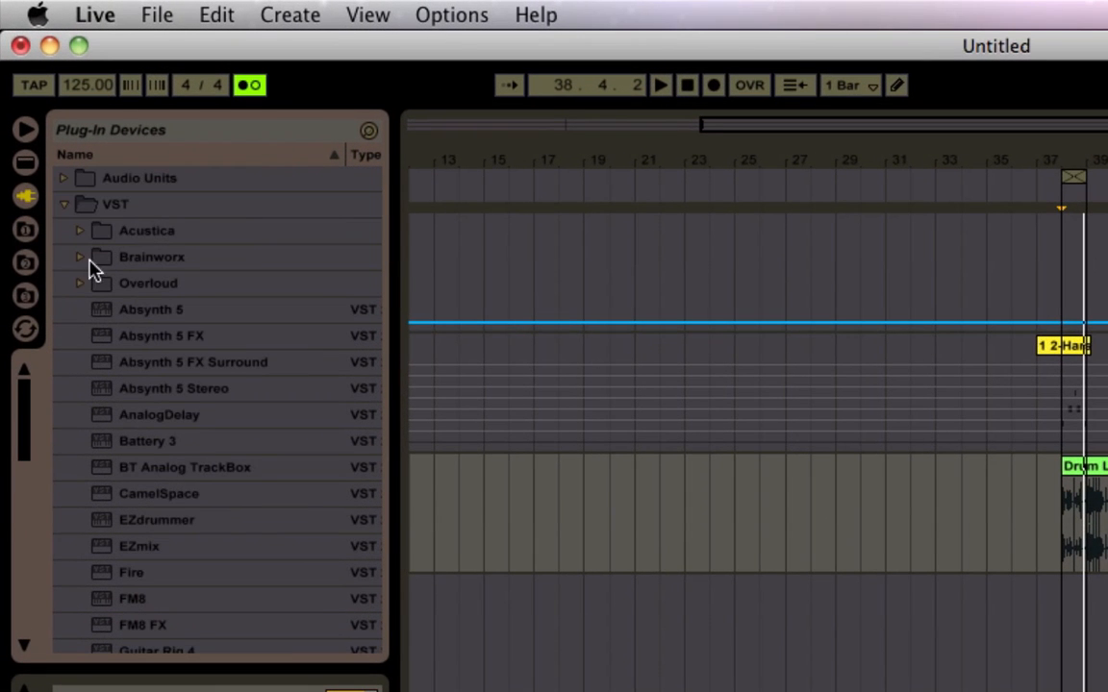
- Load the FM8 VST onto a new MIDI track and zoom in around bar 38
scroll("down", 3)
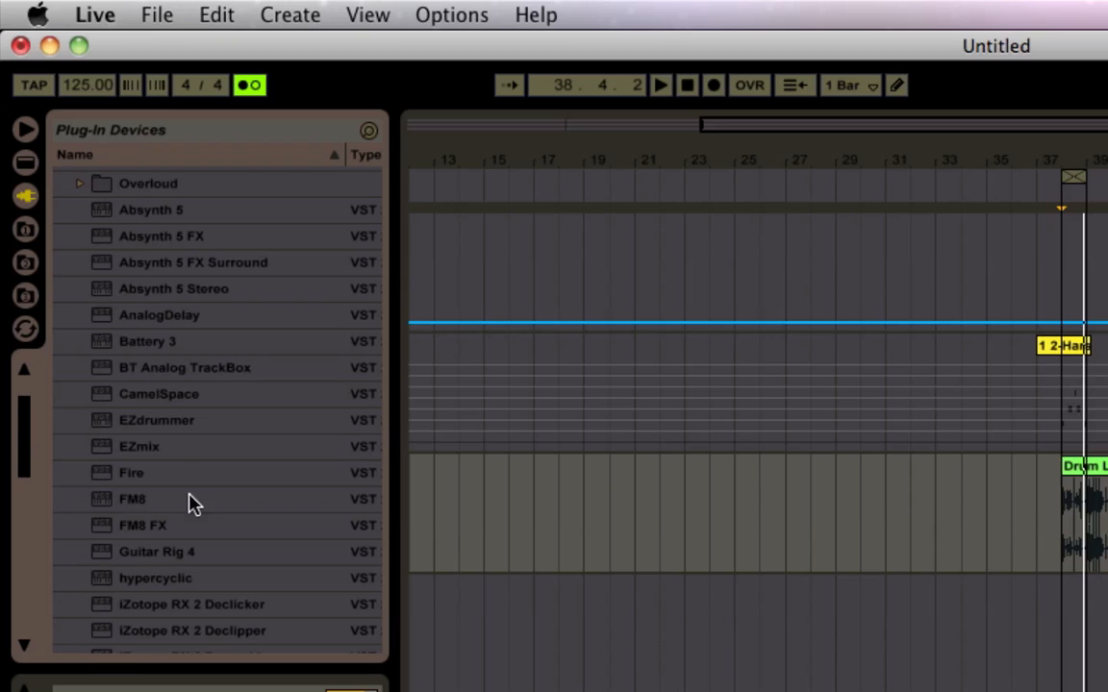
left_click(131, 498)
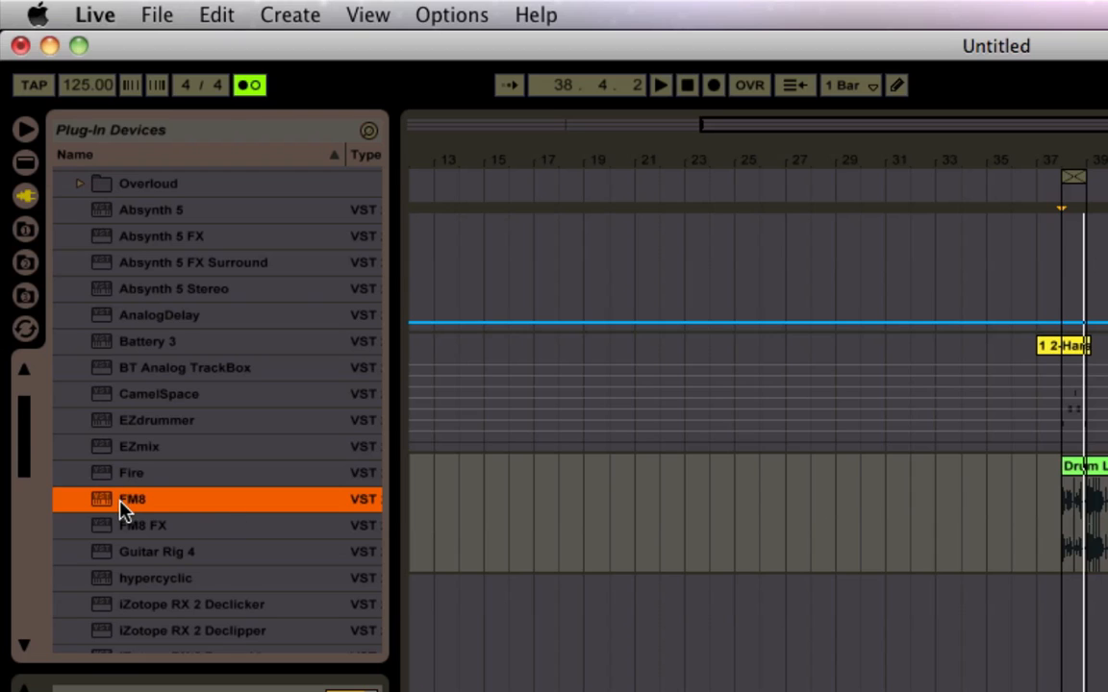
mouse_move(764, 617)
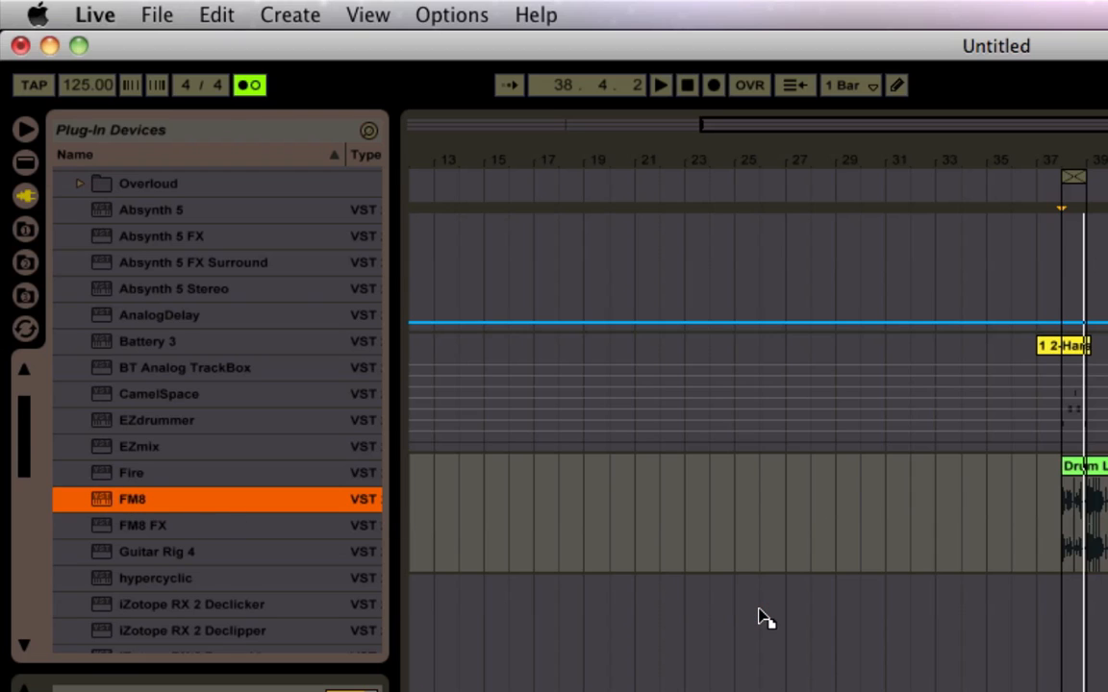
double_click(132, 498)
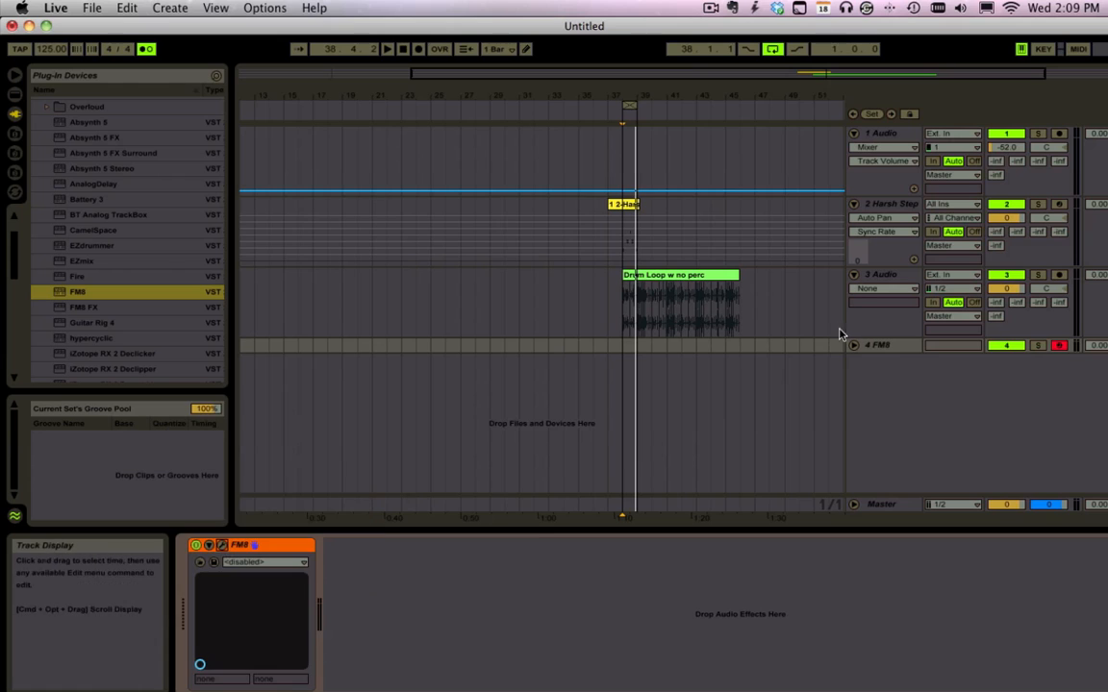
left_click(883, 358)
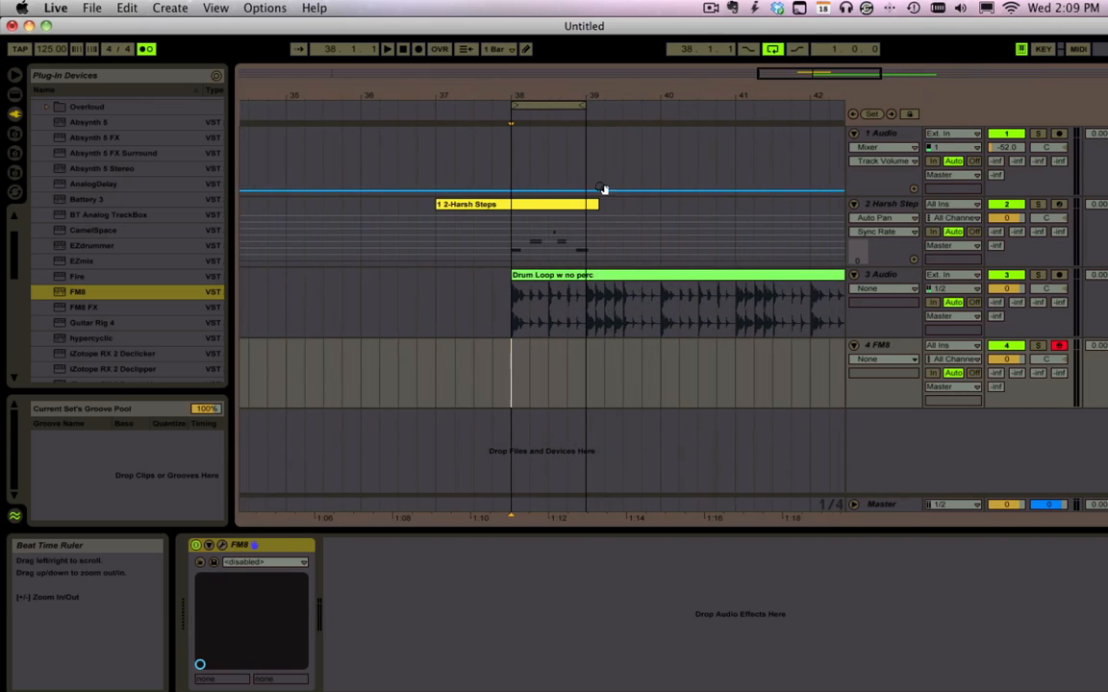
right_click(543, 375)
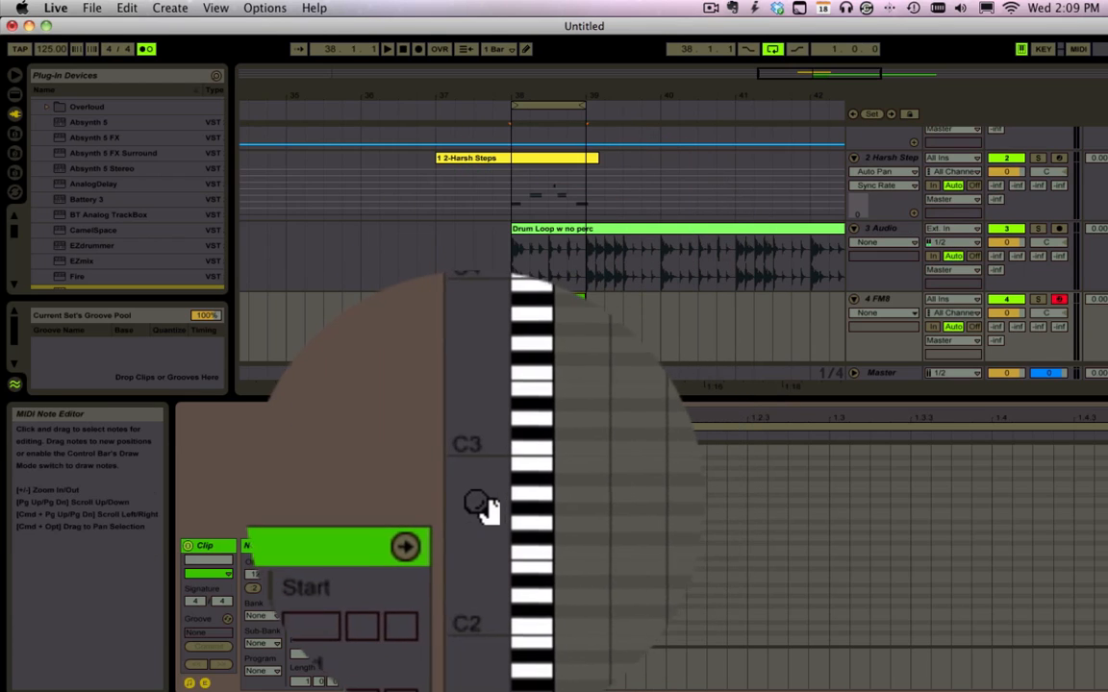
- Enable Draw Mode from the grid menu and pencil notes around C3 into the FM8 clip
right_click(572, 529)
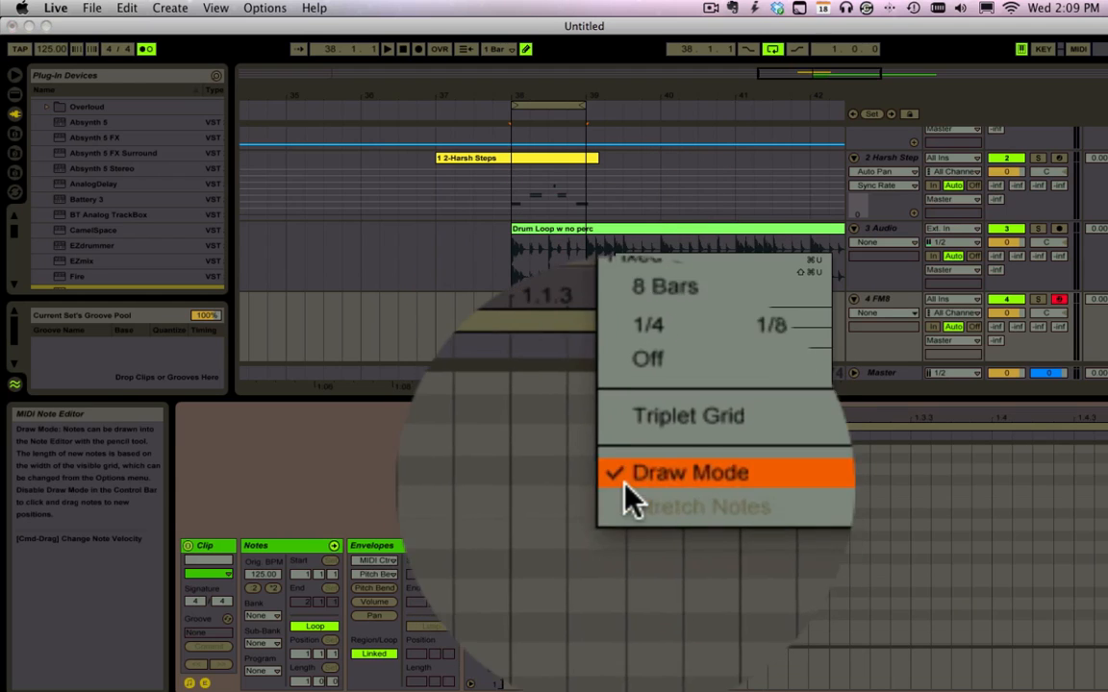
left_click(688, 472)
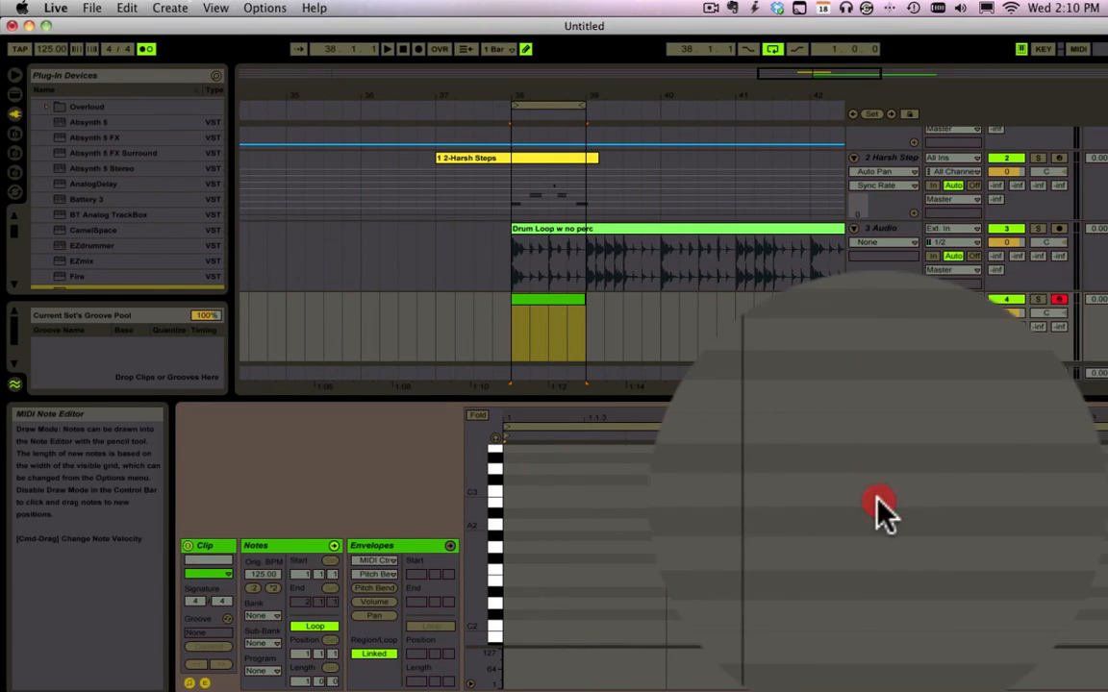
right_click(880, 505)
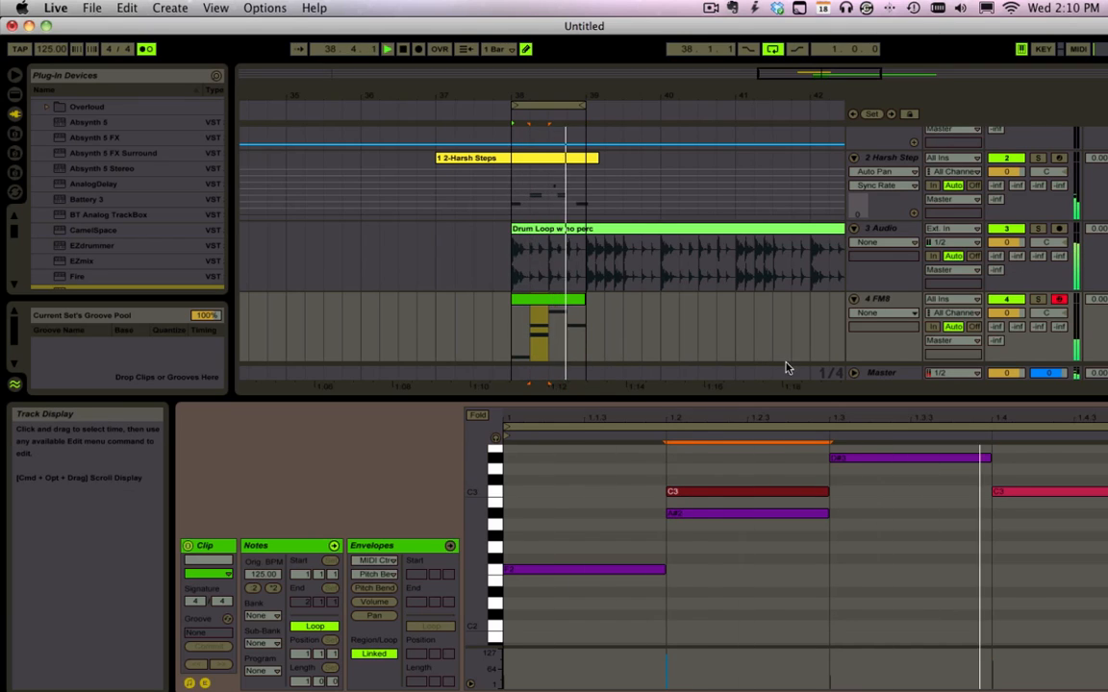
- Select the FM8 track and show Live's built-in devices in the browser
left_click(875, 299)
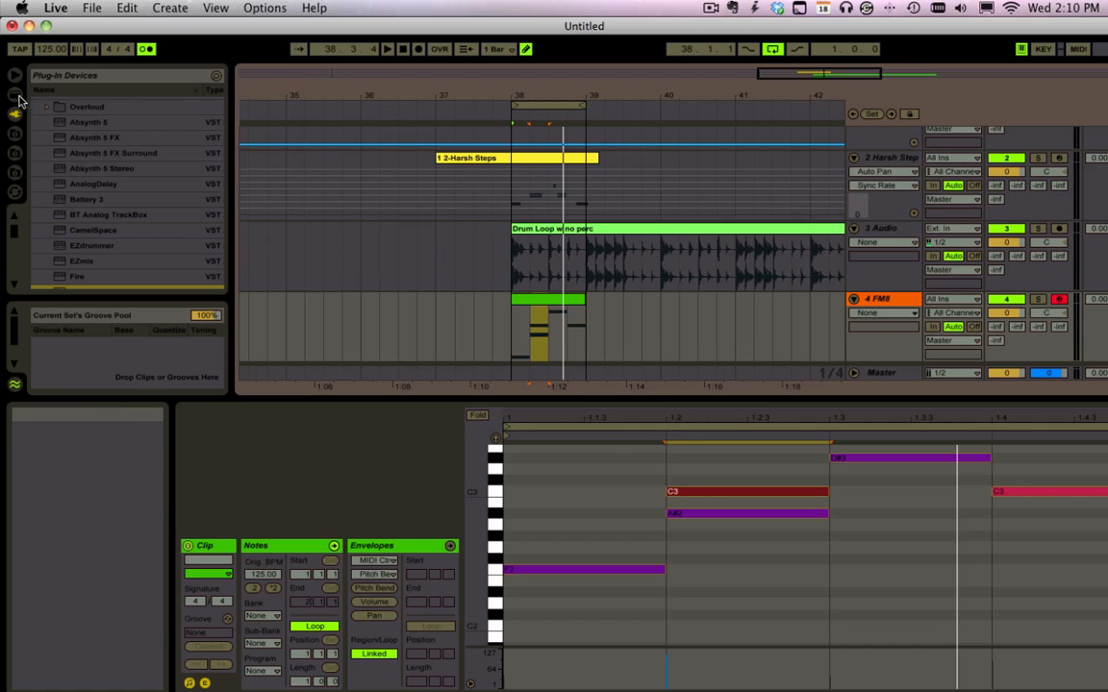
left_click(15, 113)
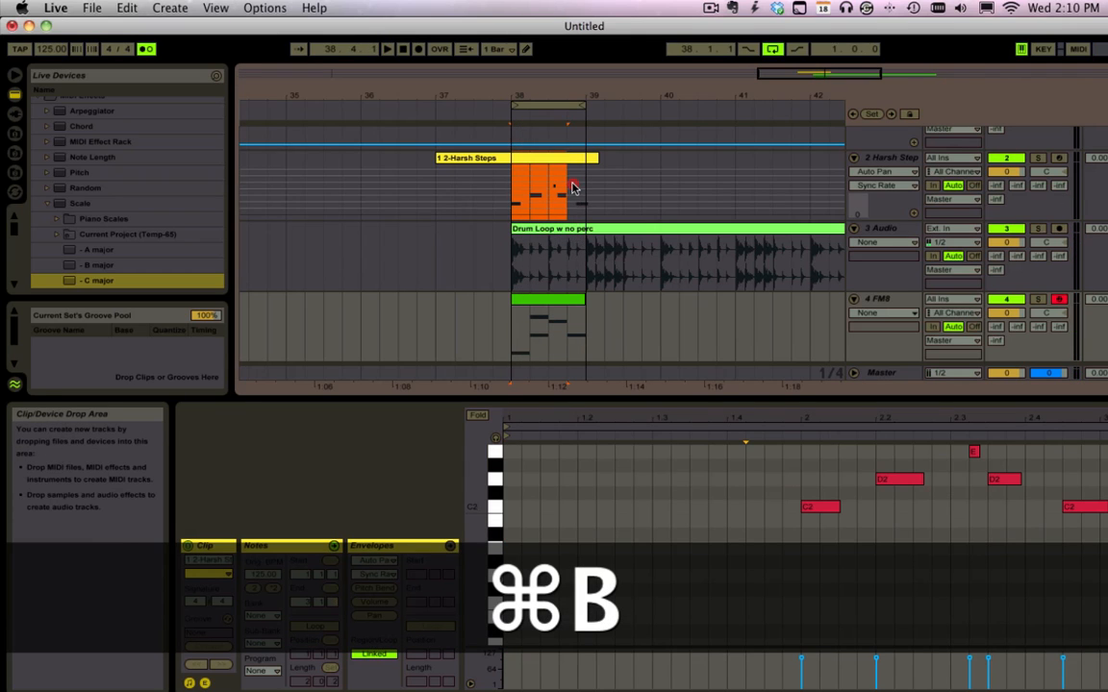
- Paste the Harsh Steps clip onto FM8 and re-enable Draw Mode for a B3 note
key("cmd+v")
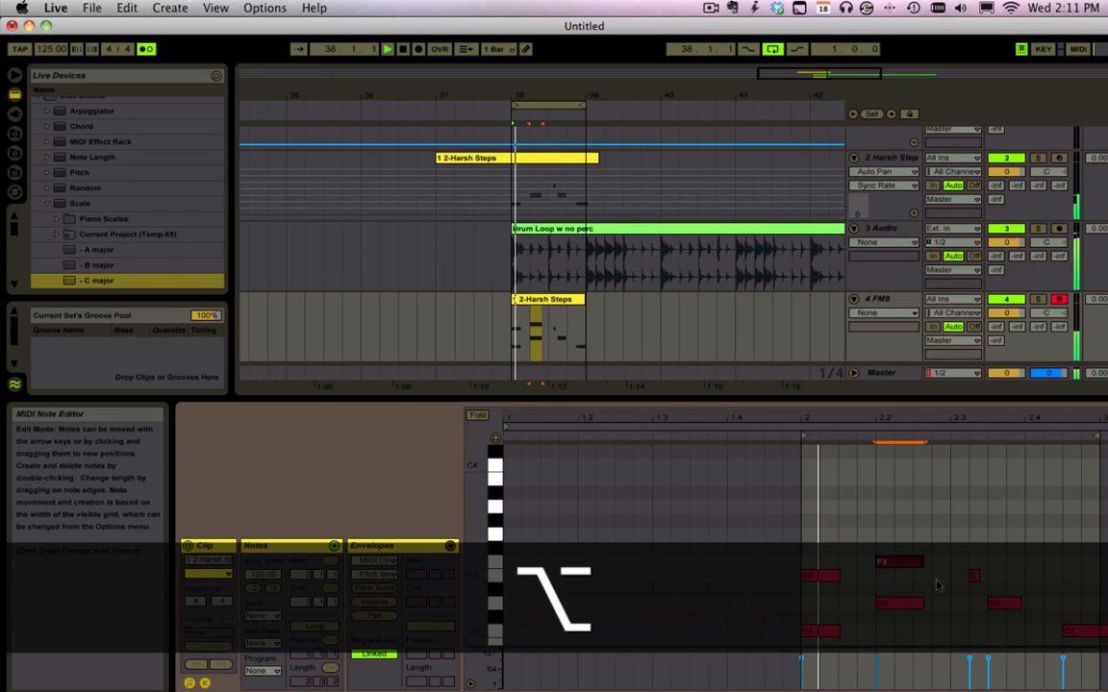
key("cmd+b")
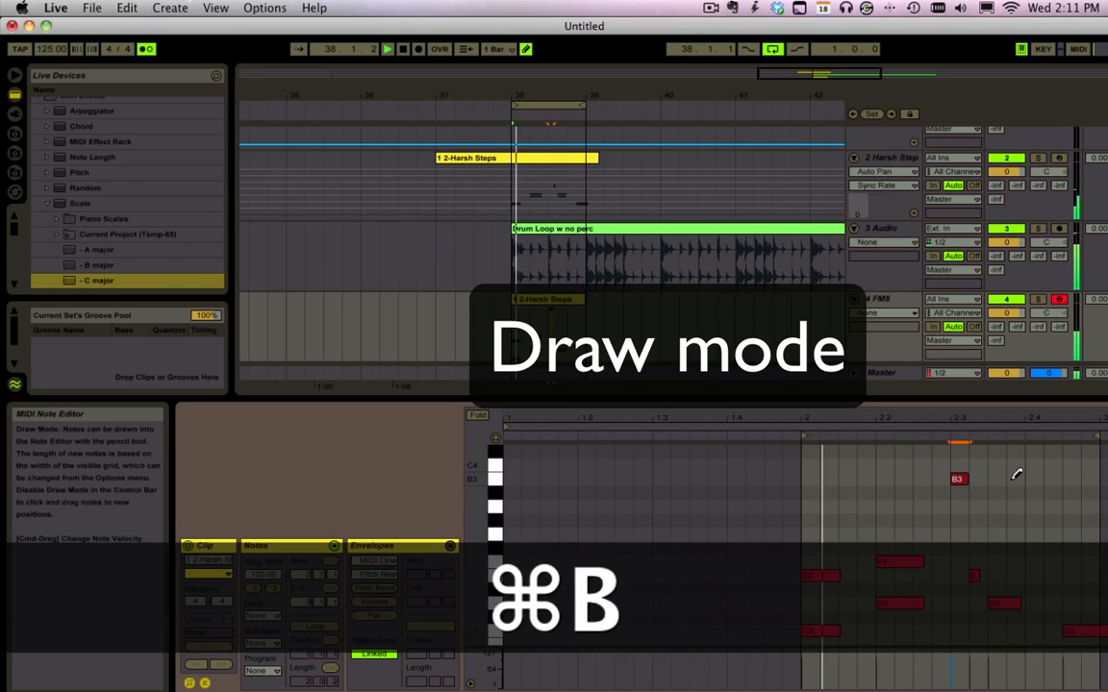